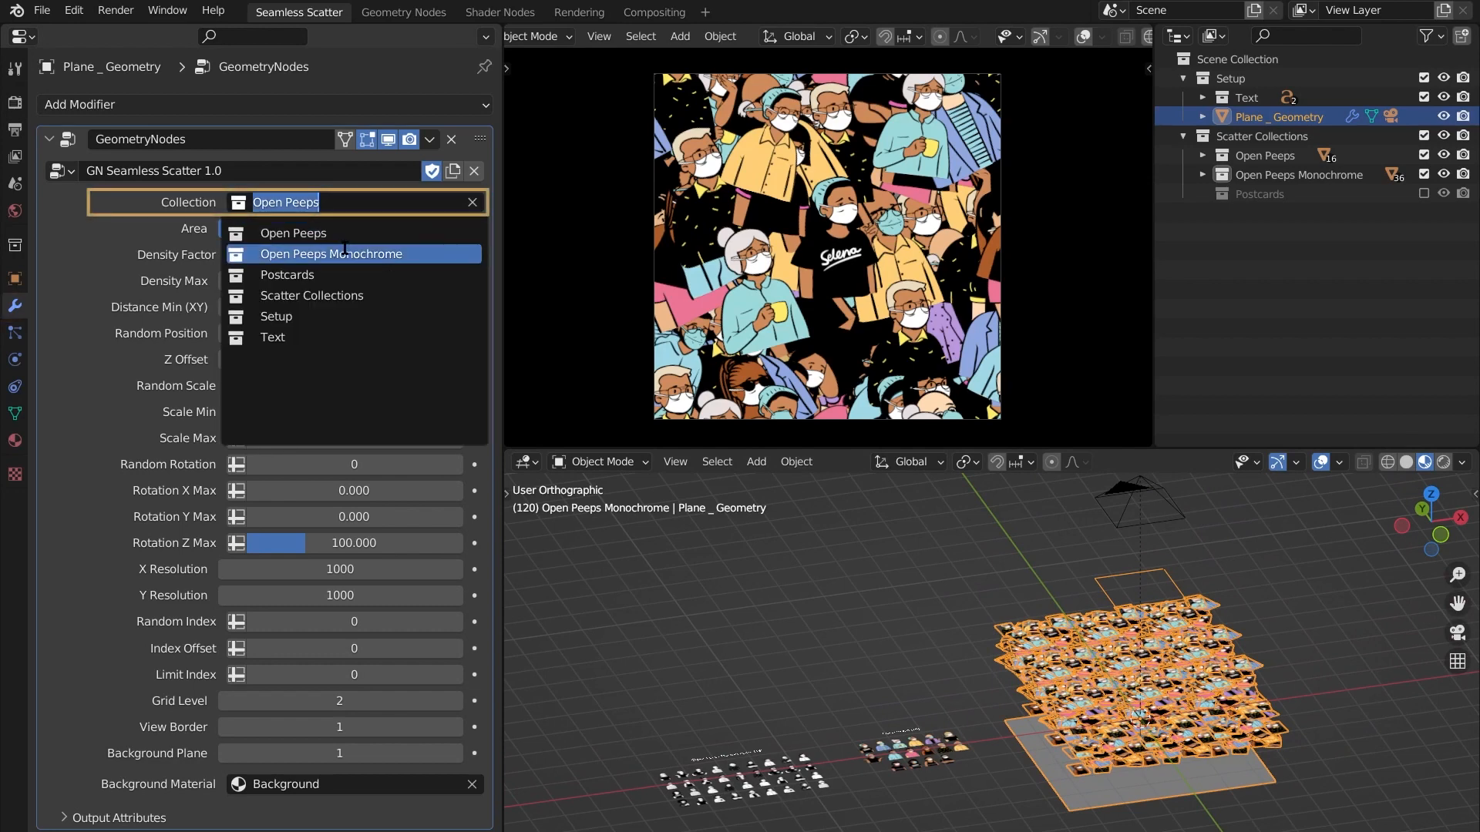
Step: Try monochrome peeps, revert to coloured, zero Rotation X/Y Max and adjust Rotation Z Max
left_click(332, 253)
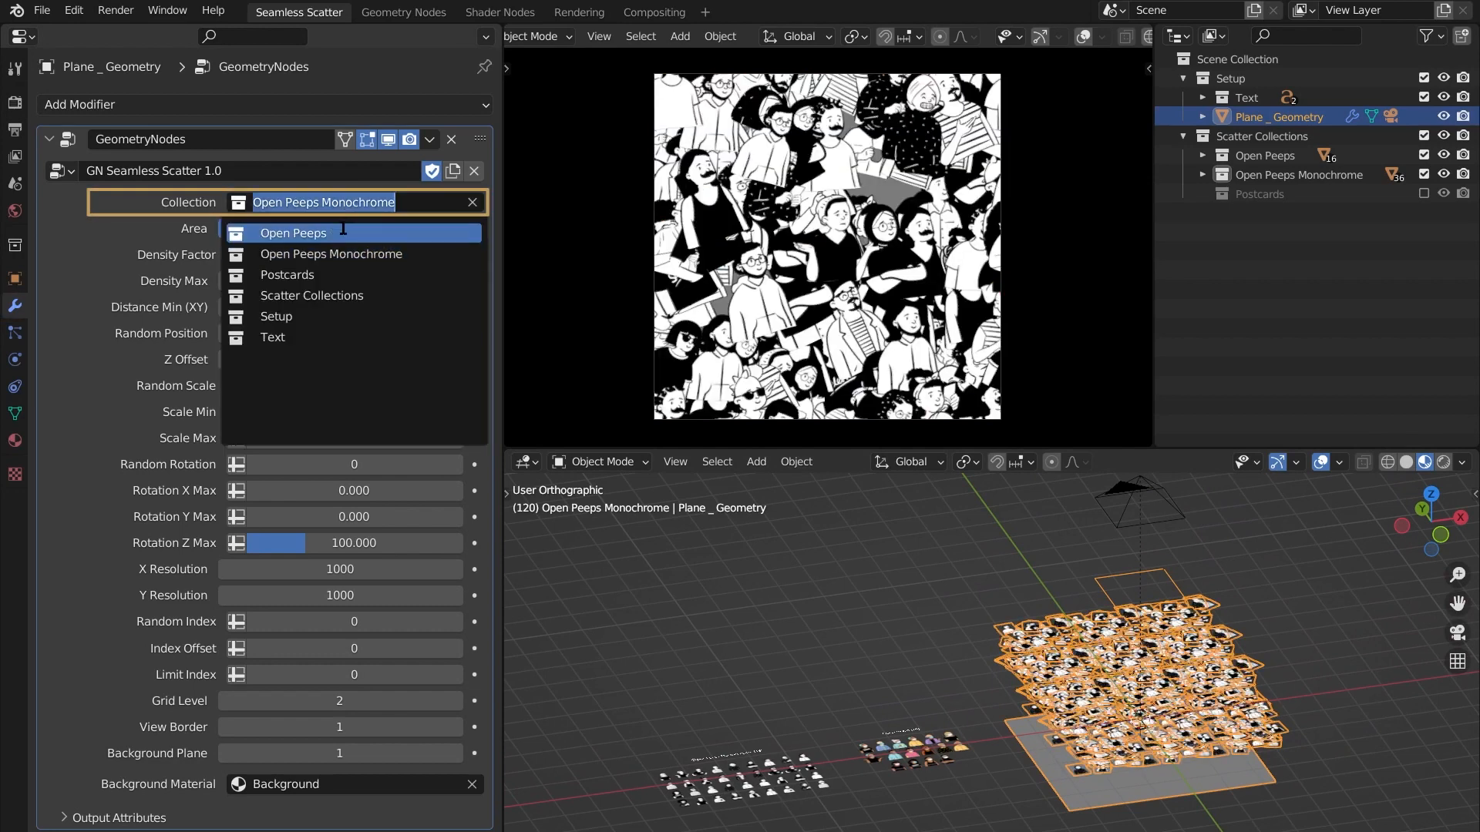
left_click(292, 232)
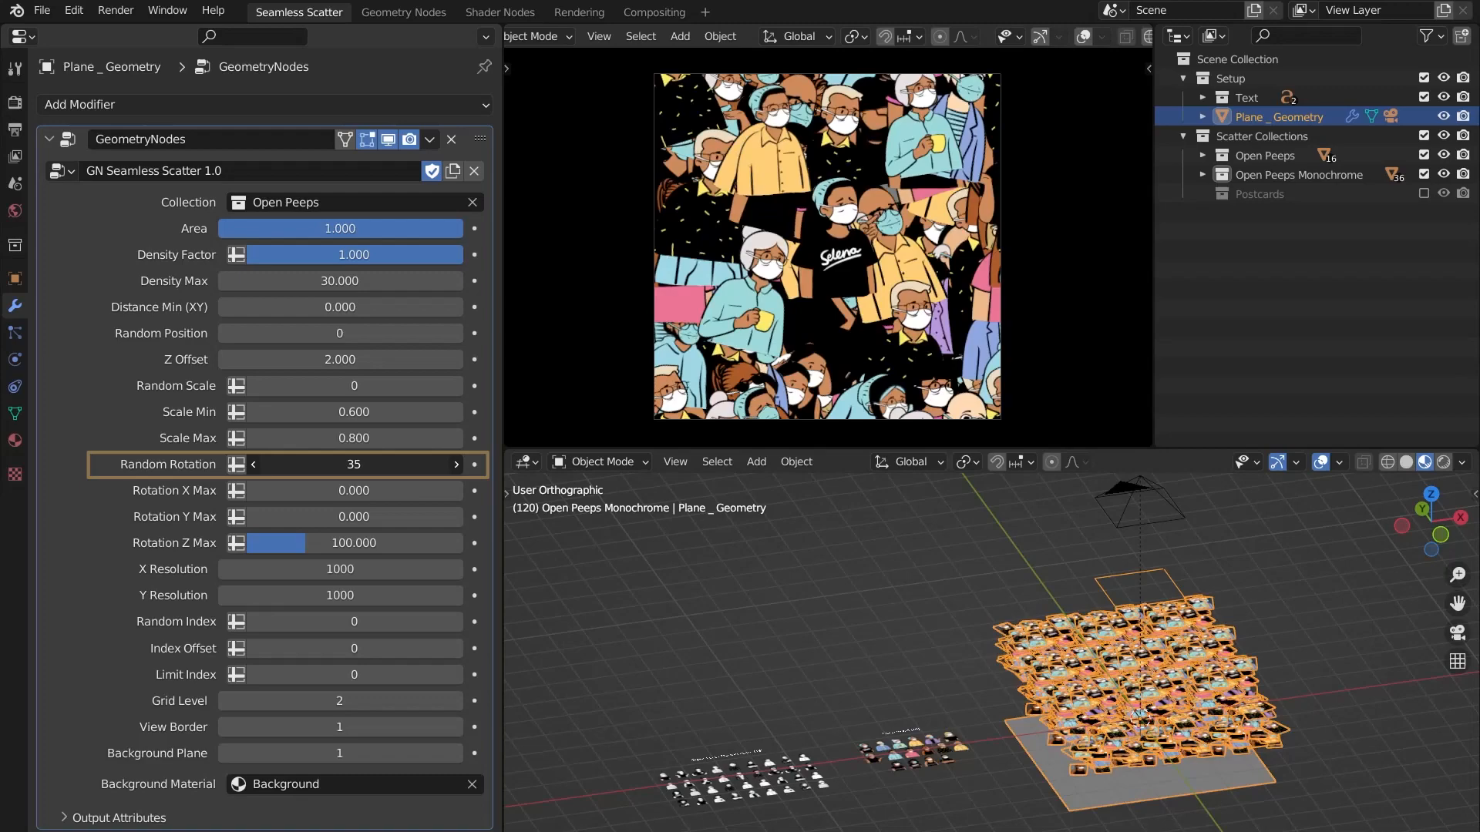
left_click(339, 464)
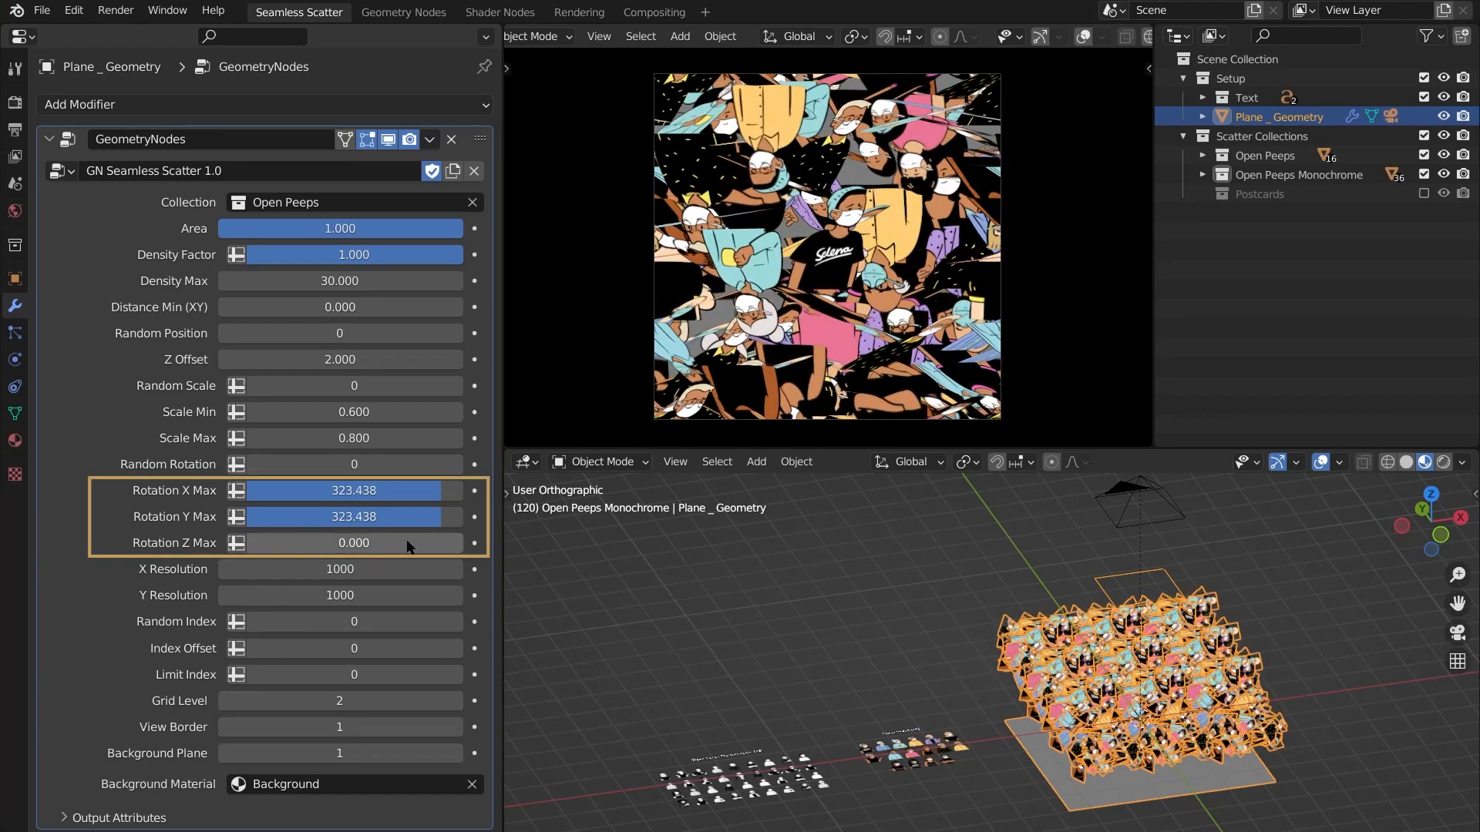
left_click_drag(340, 543, 406, 542)
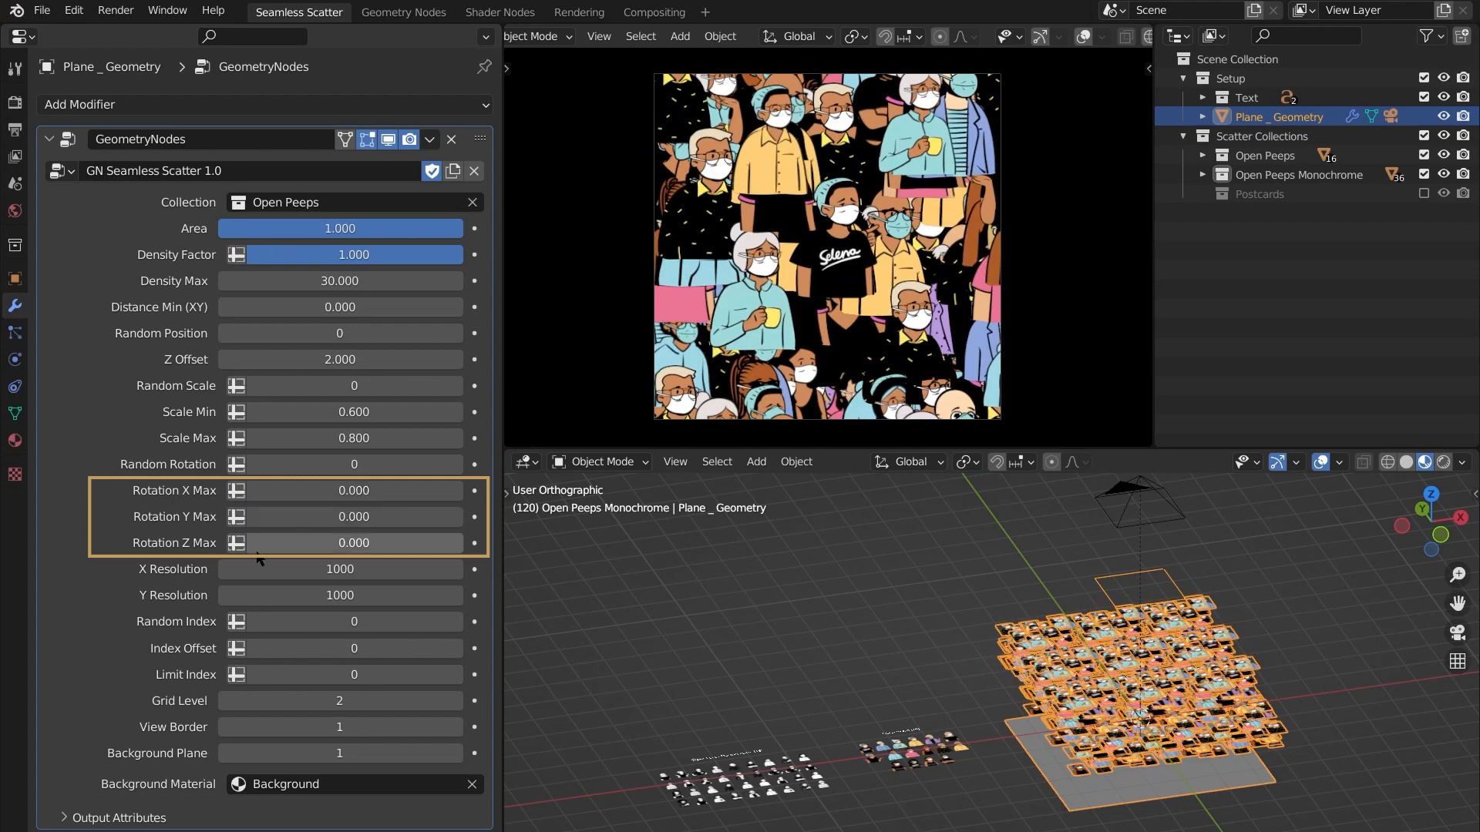
left_click_drag(264, 543, 340, 543)
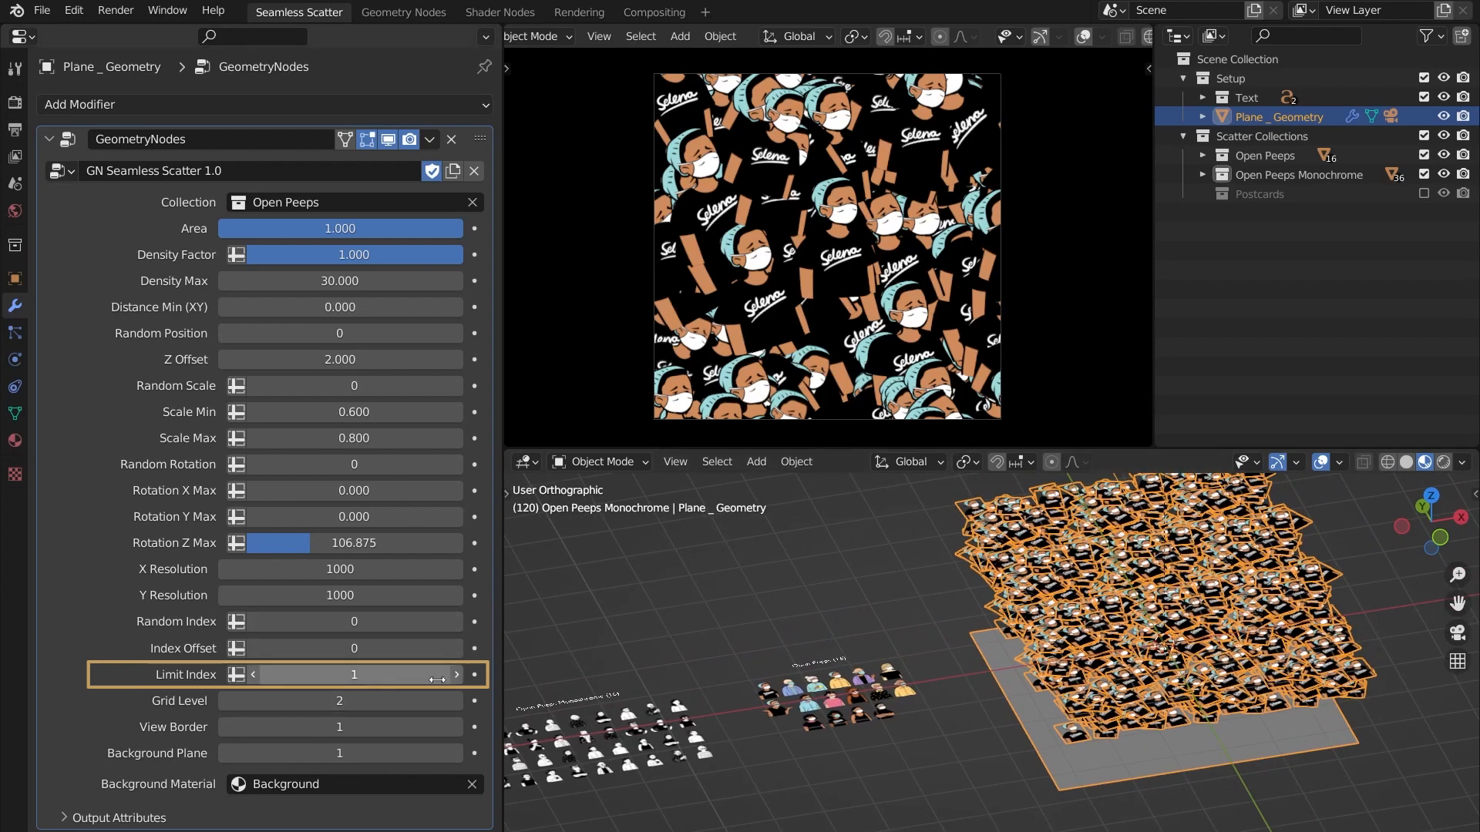
Step: Step Limit Index through two, three, then one figure, and advance to the next figure
left_click(457, 674)
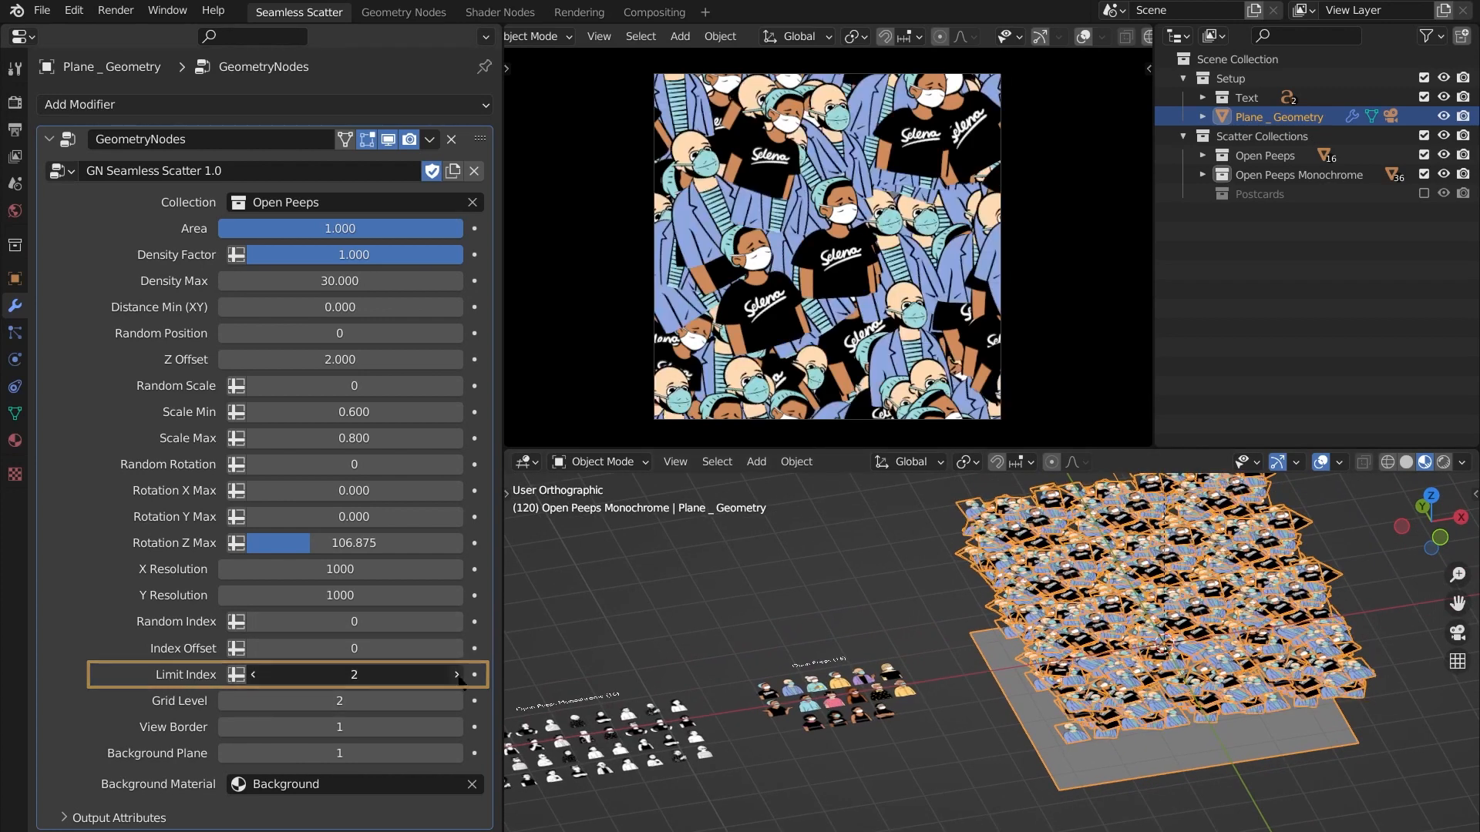
left_click(456, 674)
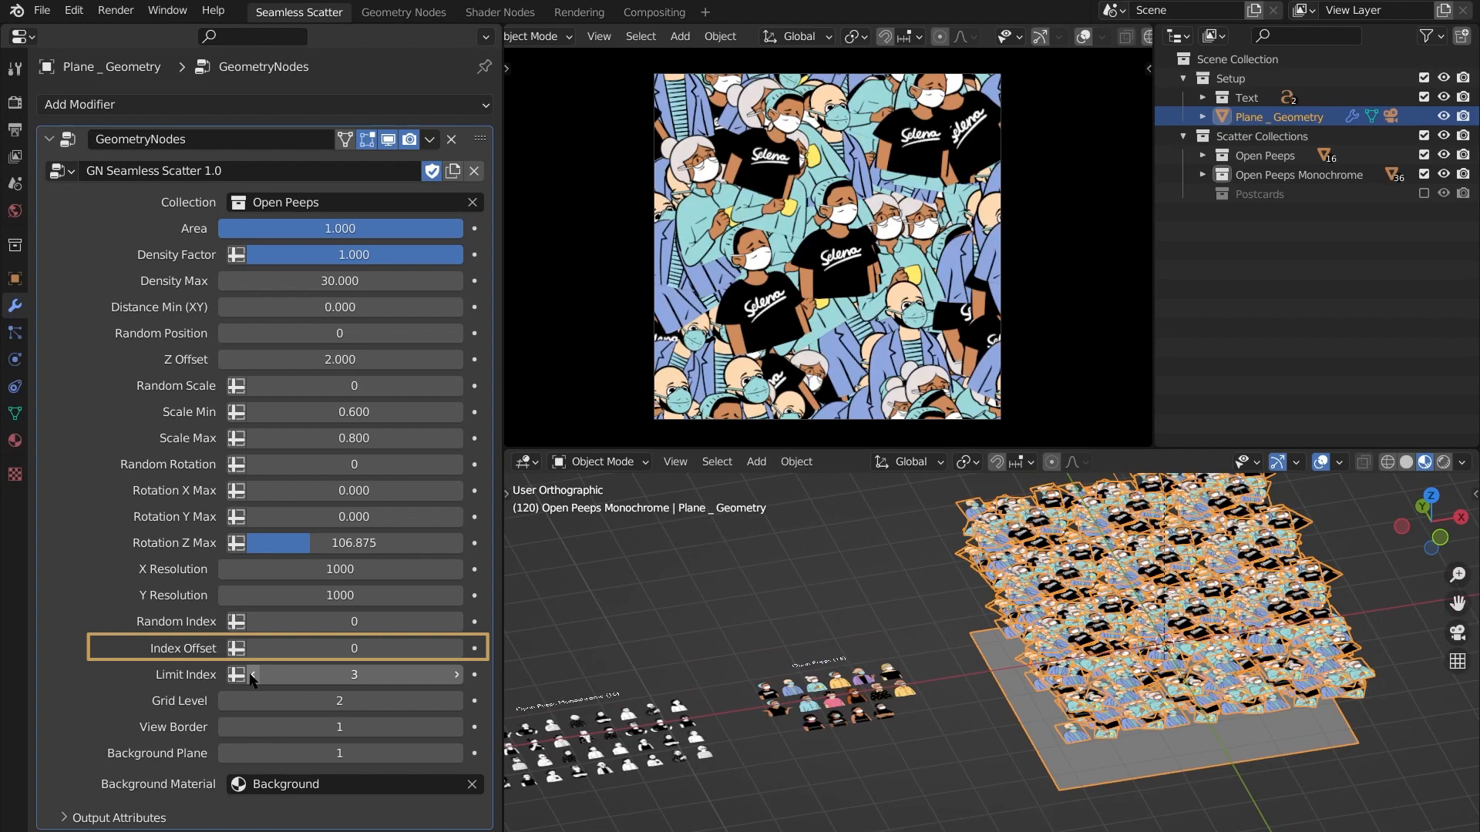
left_click(458, 648)
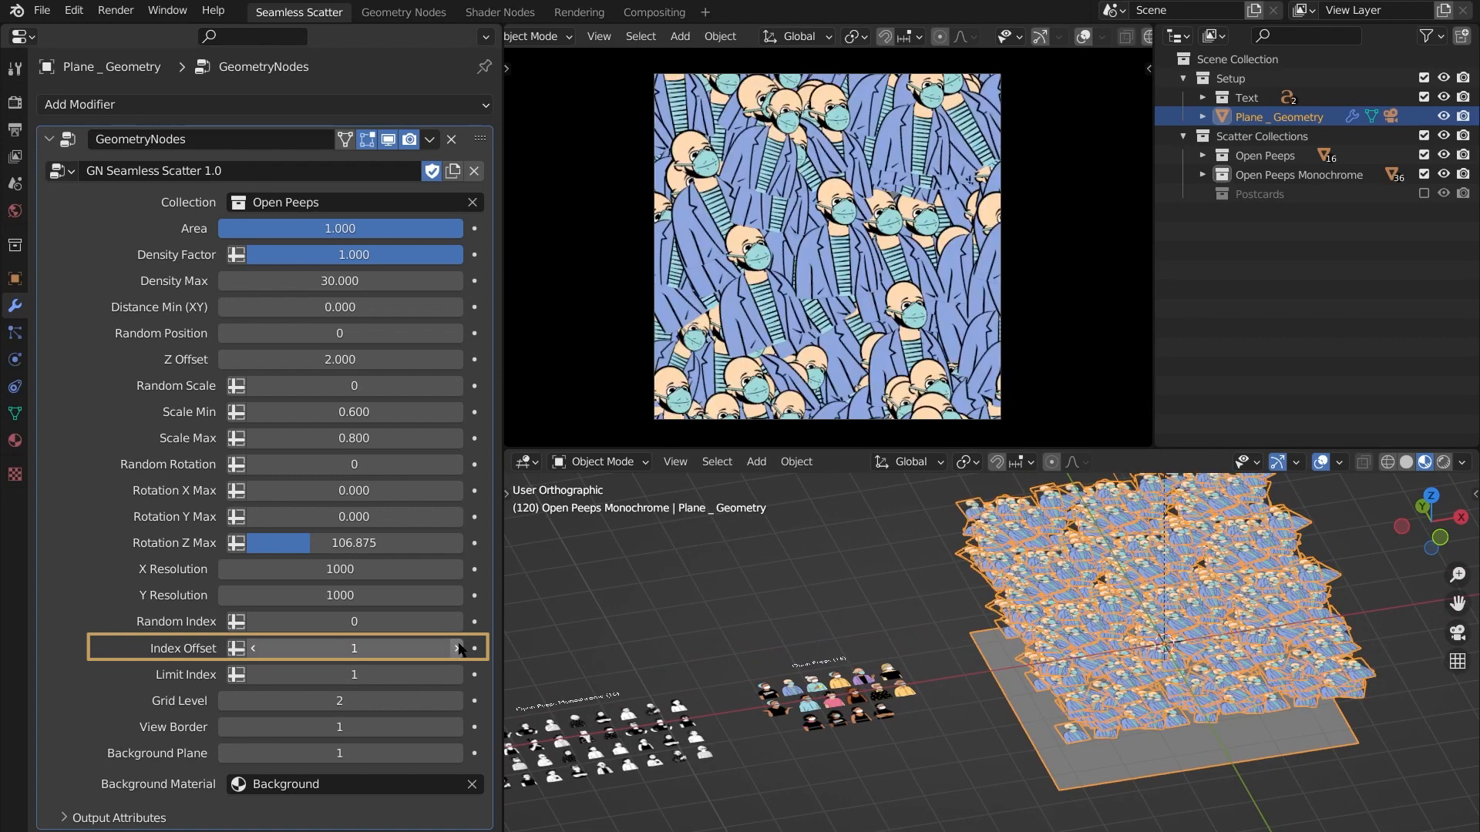
left_click(462, 647)
type("15")
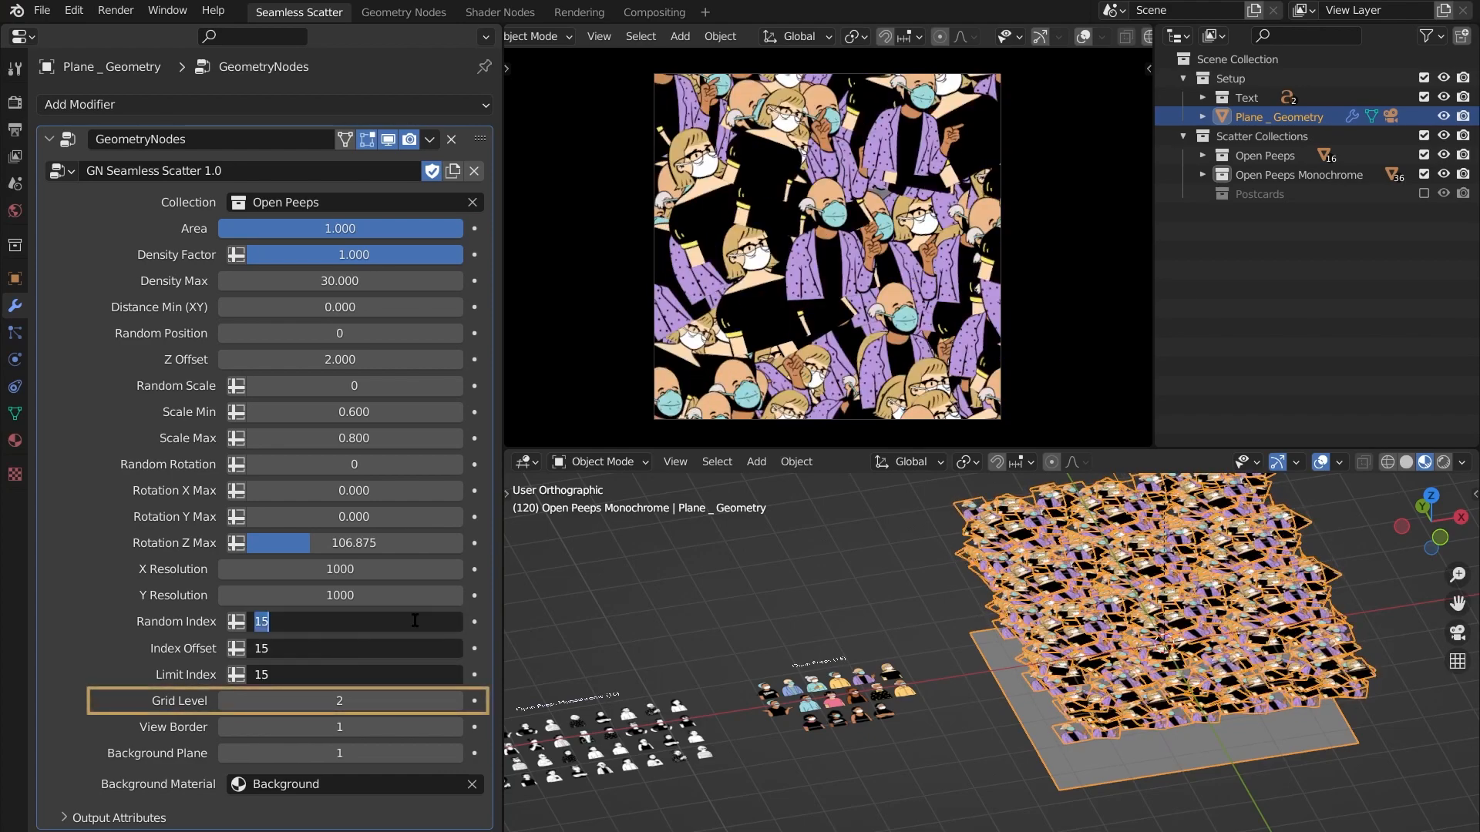
Step: Reset the scatter indices to 0, re-enable Background Plane, and set X Resolution to 1000
type("0")
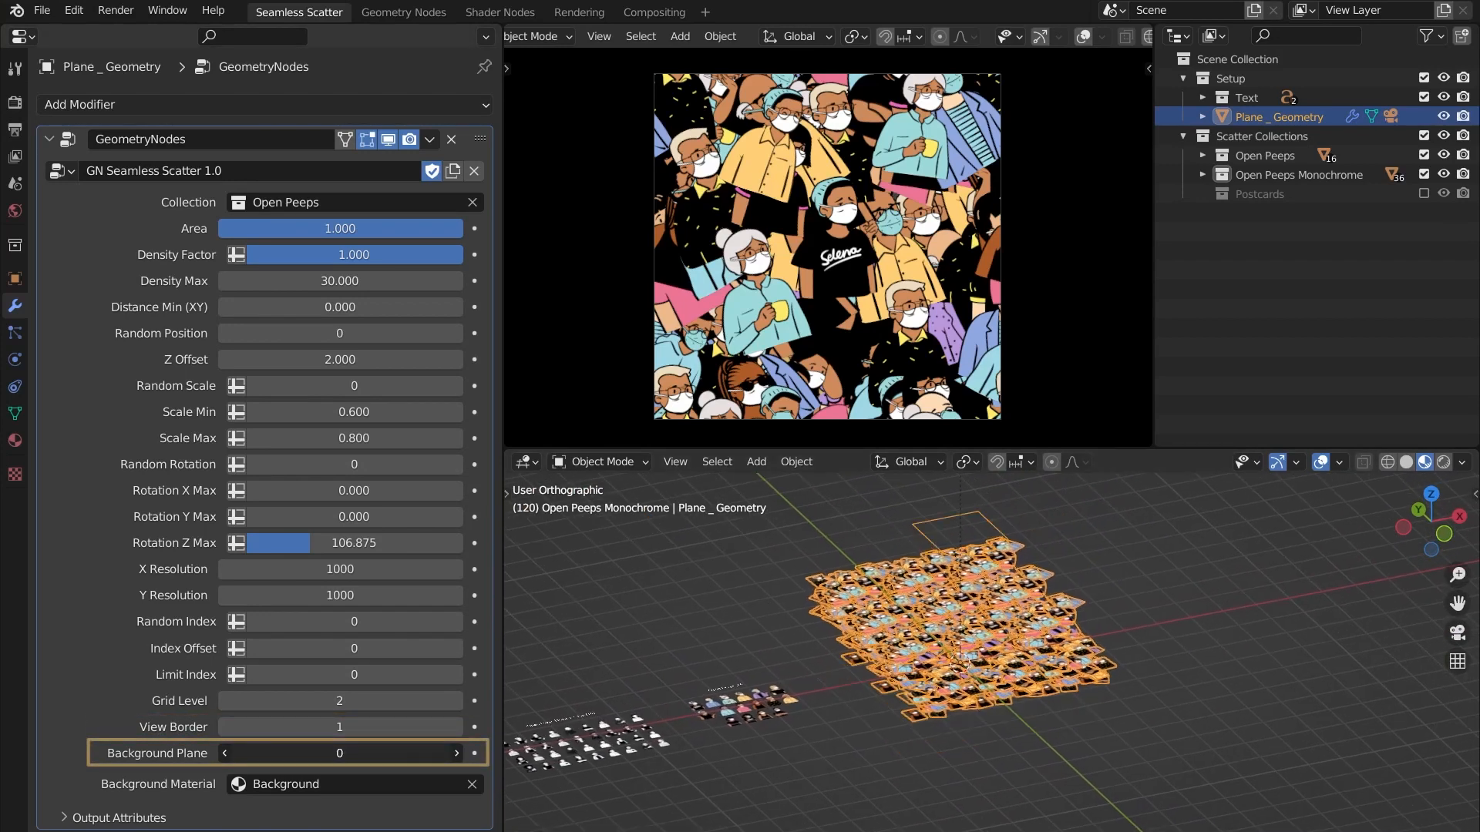
left_click(340, 752)
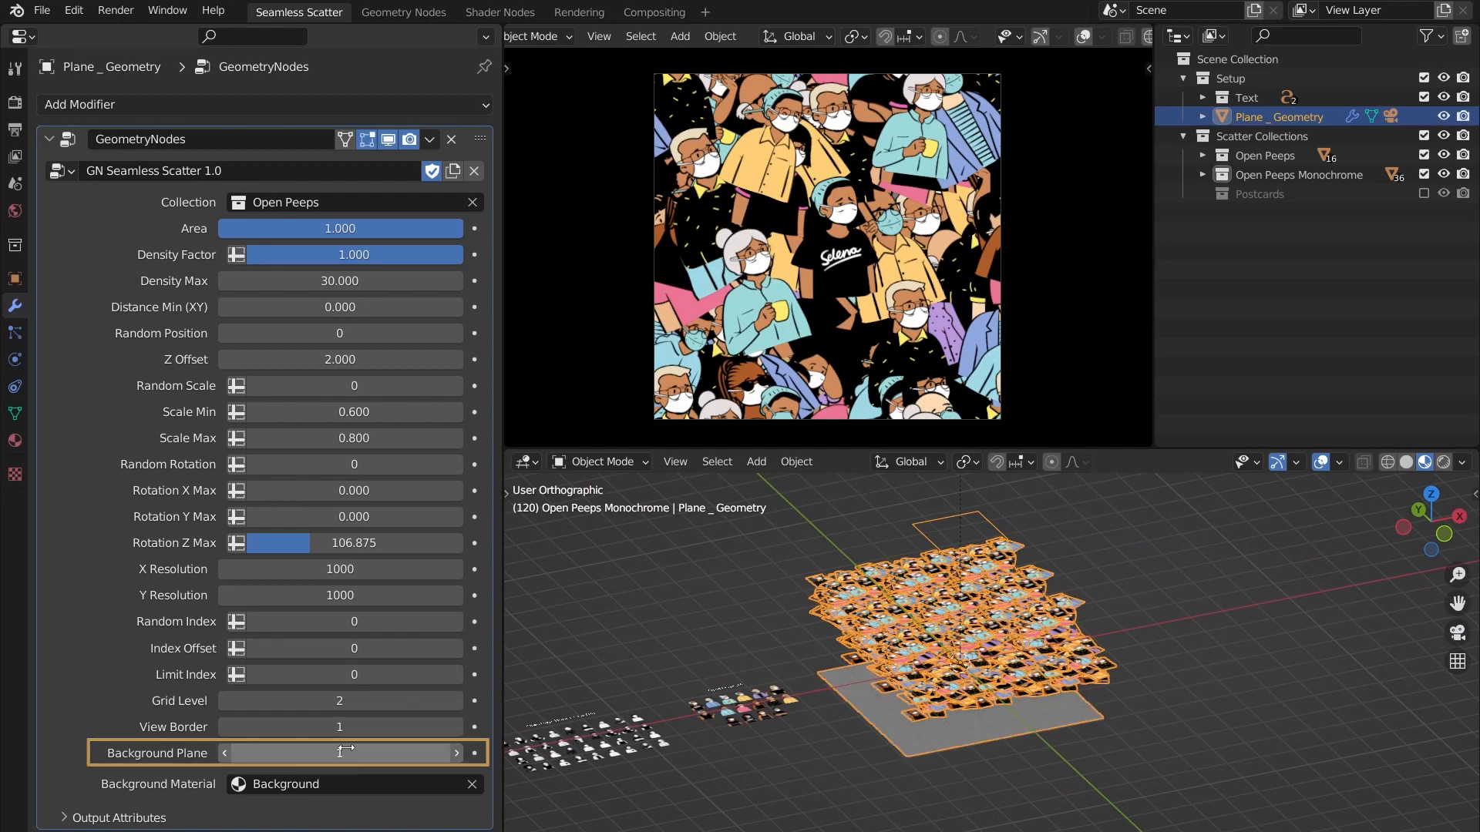
left_click(340, 753)
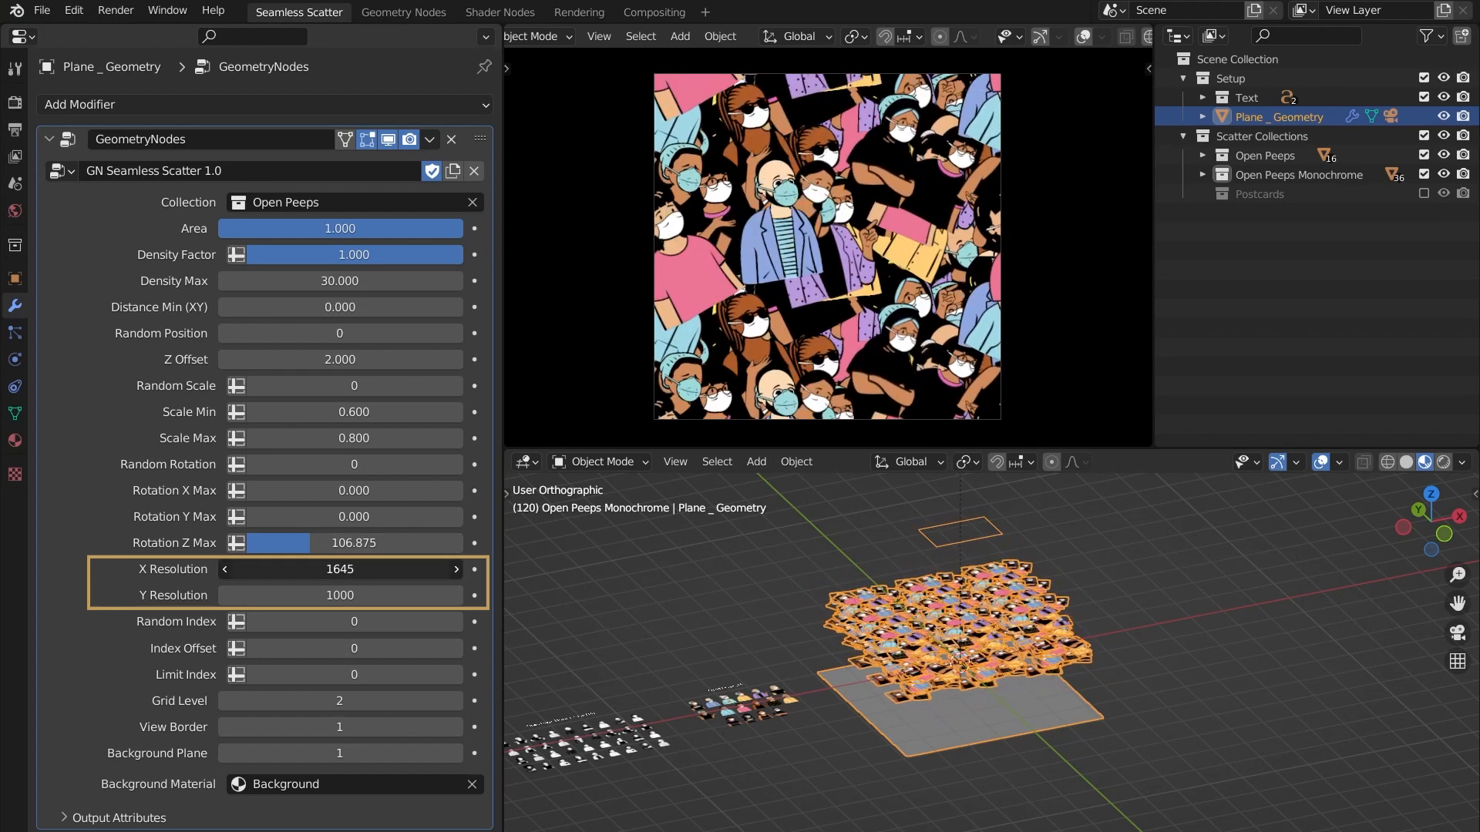
left_click(339, 568)
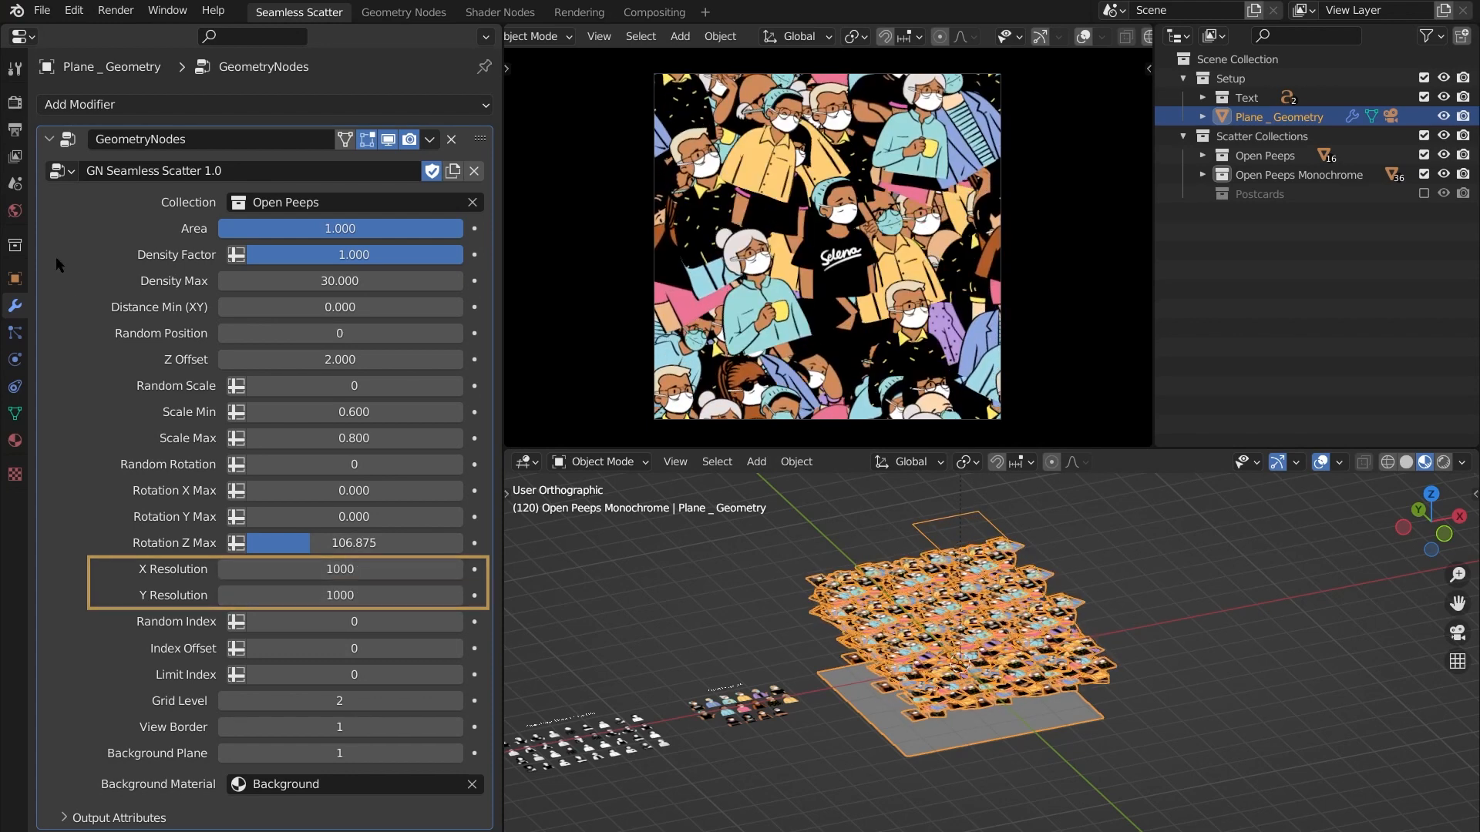
left_click(15, 129)
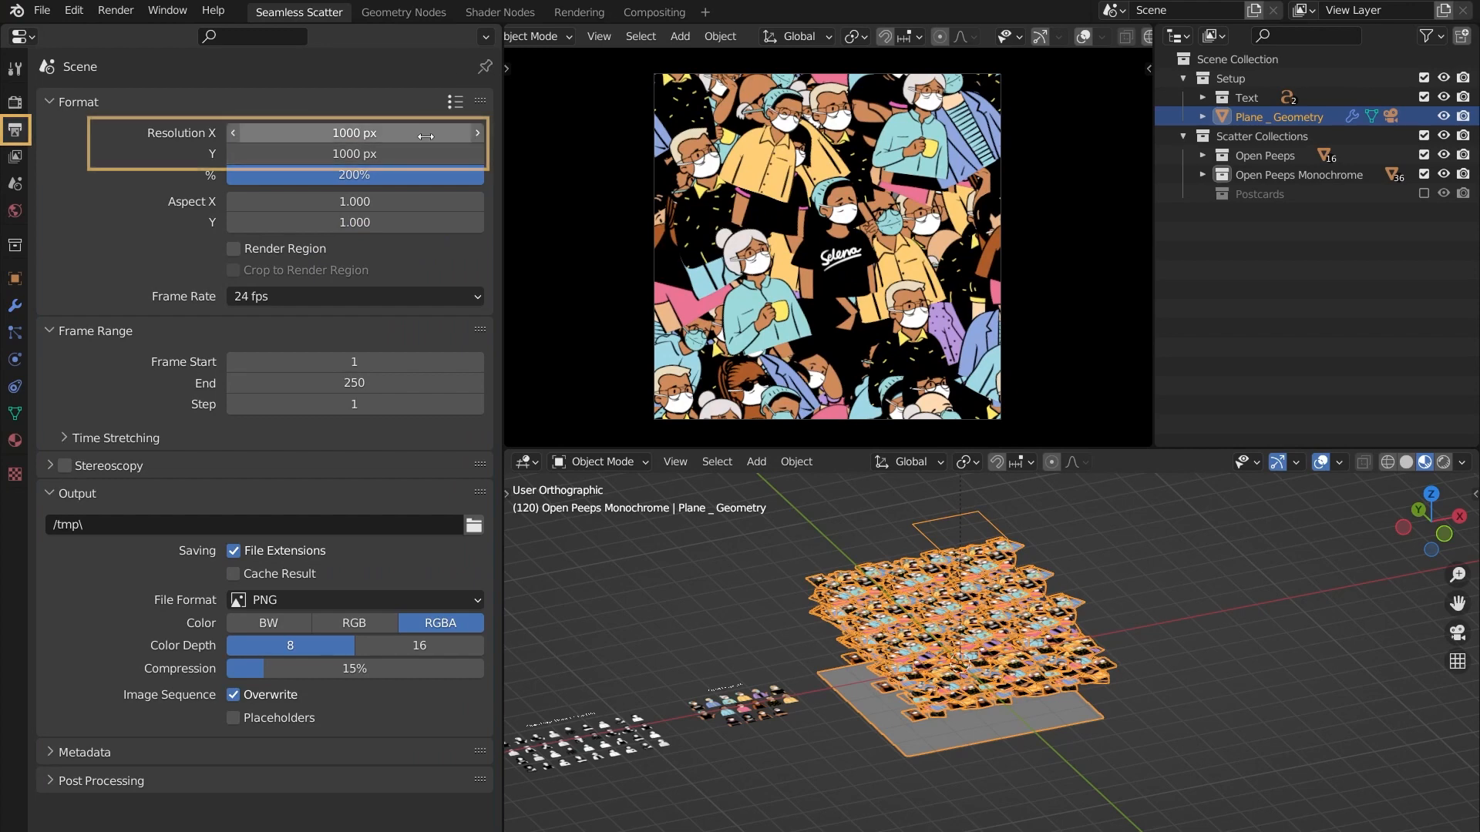
Step: Copy render Resolution X as a driver, set height to 1520 px, and render with F12
right_click(354, 132)
type("1520")
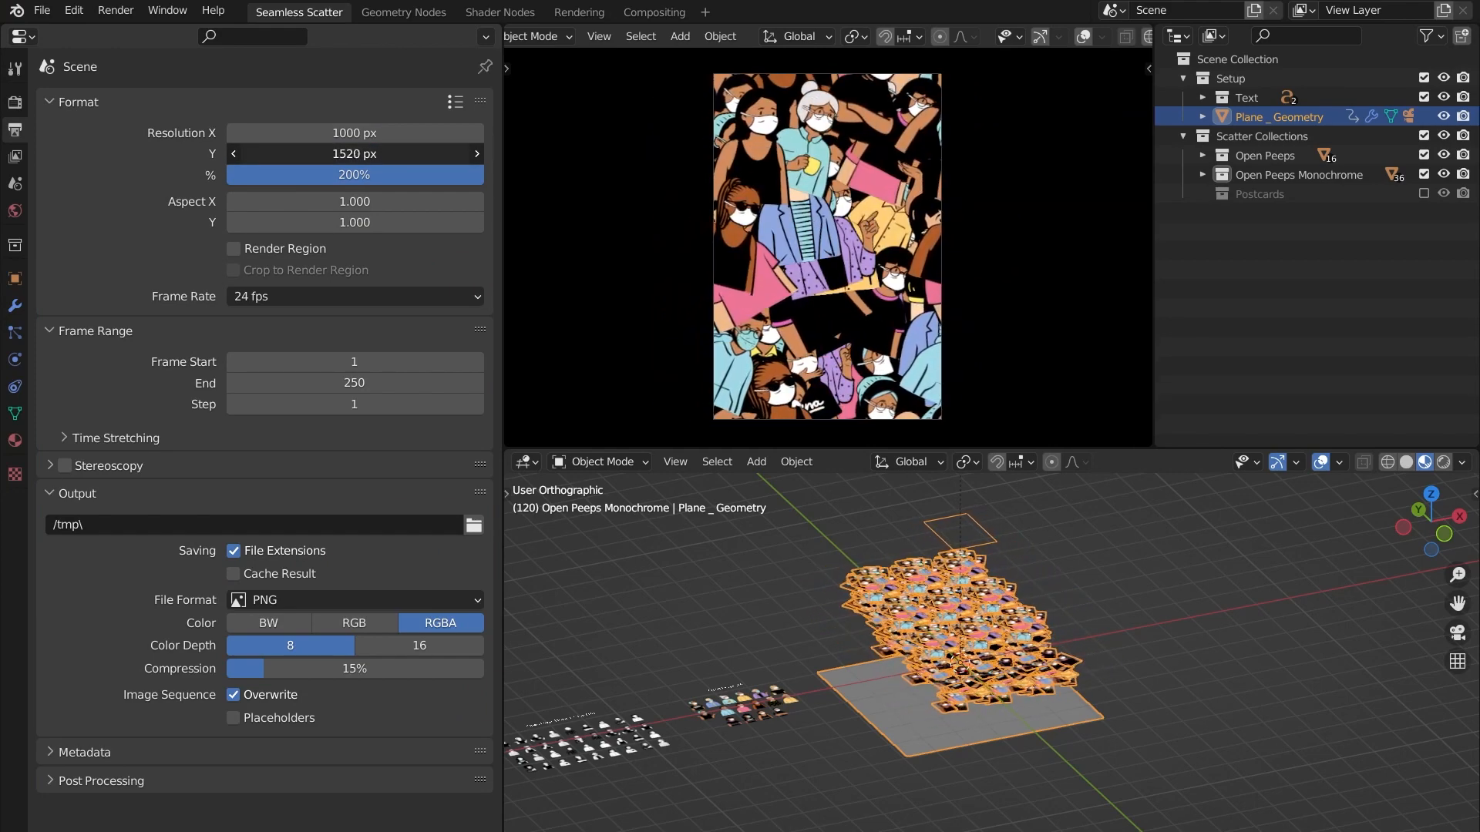
key("F12")
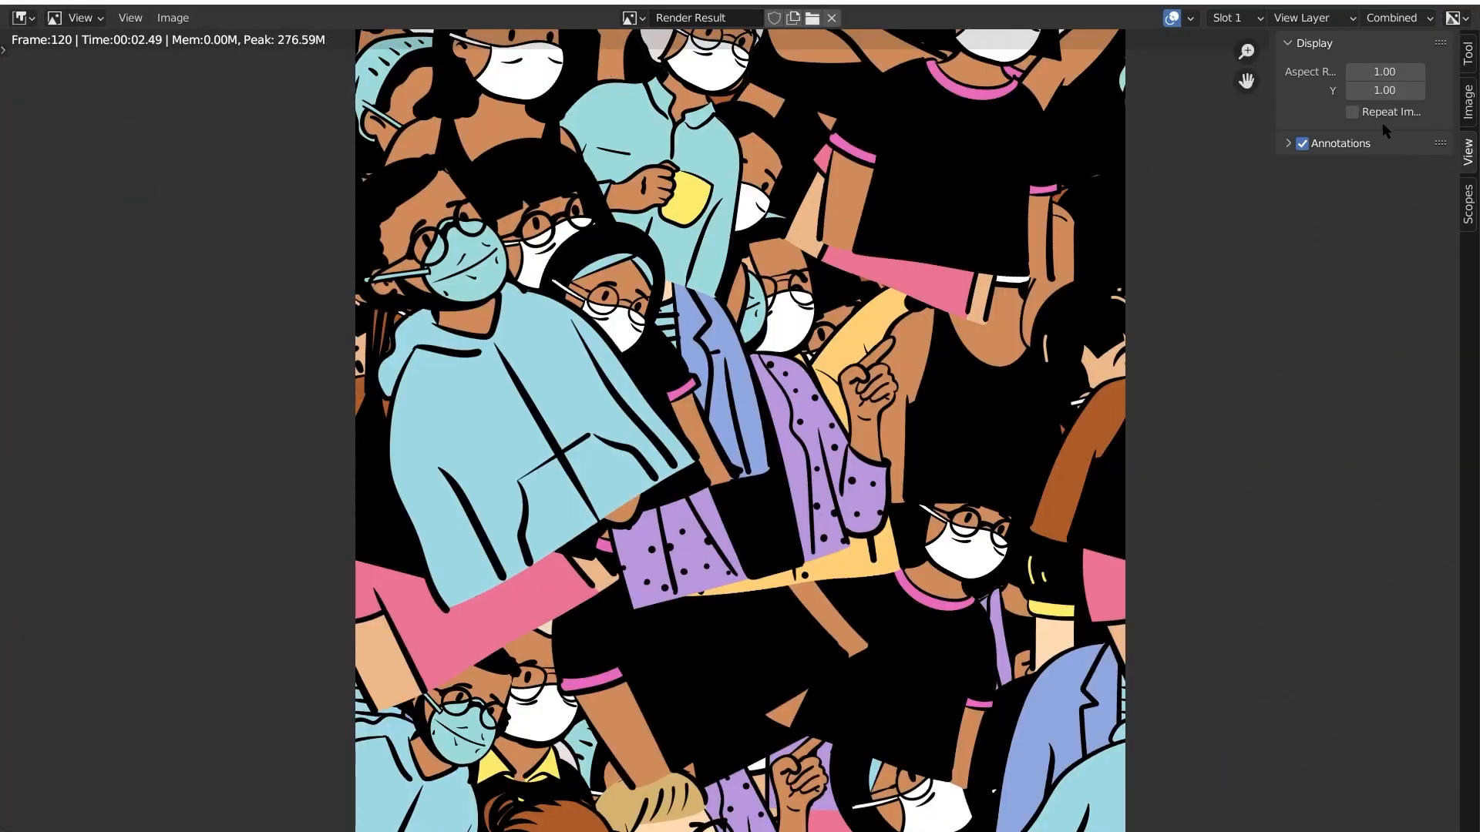
Step: Enable Repeat Image to check tile seams, then return to the scatter modifier settings
left_click(1352, 111)
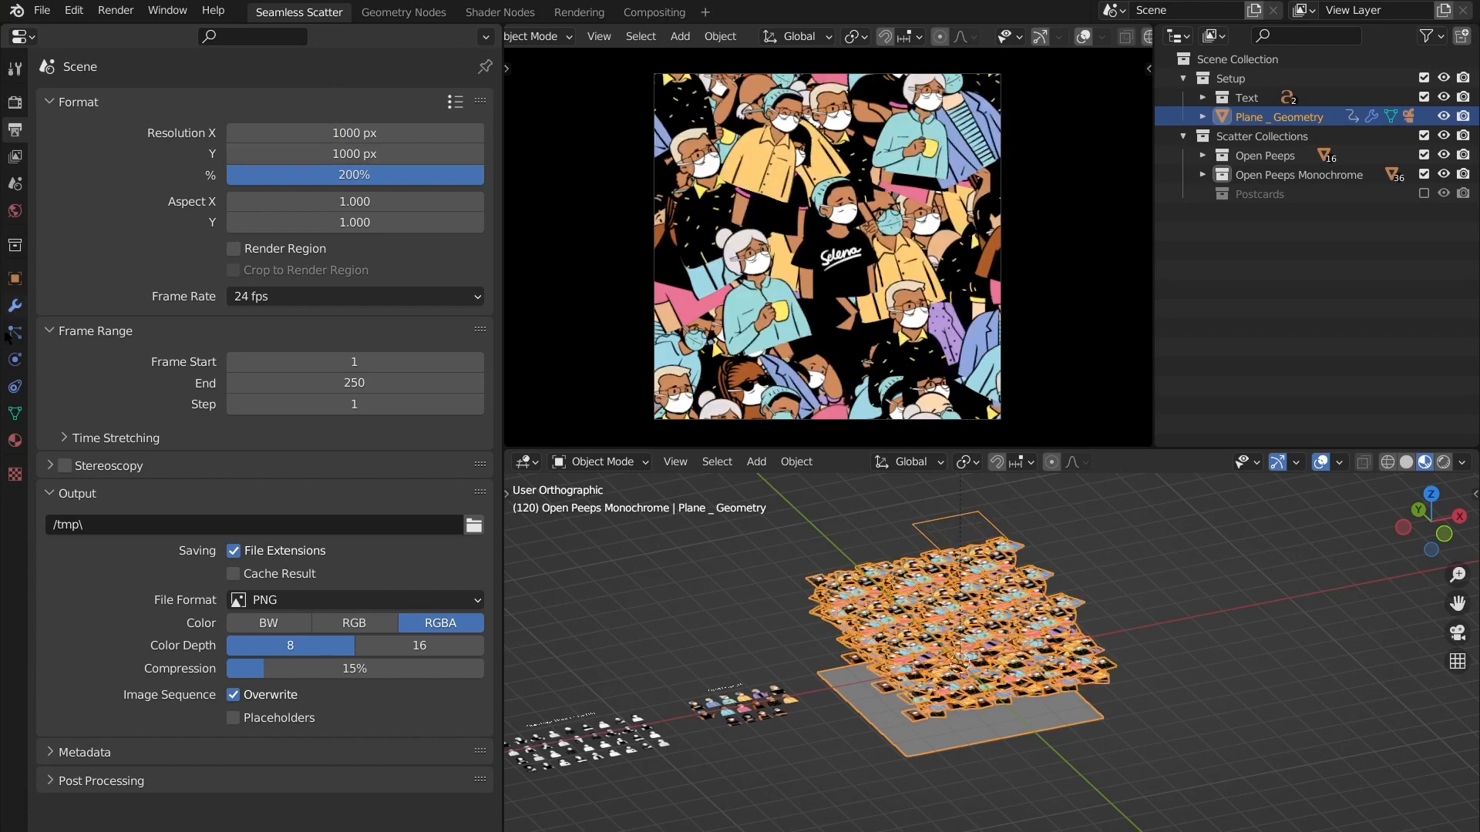
left_click(17, 306)
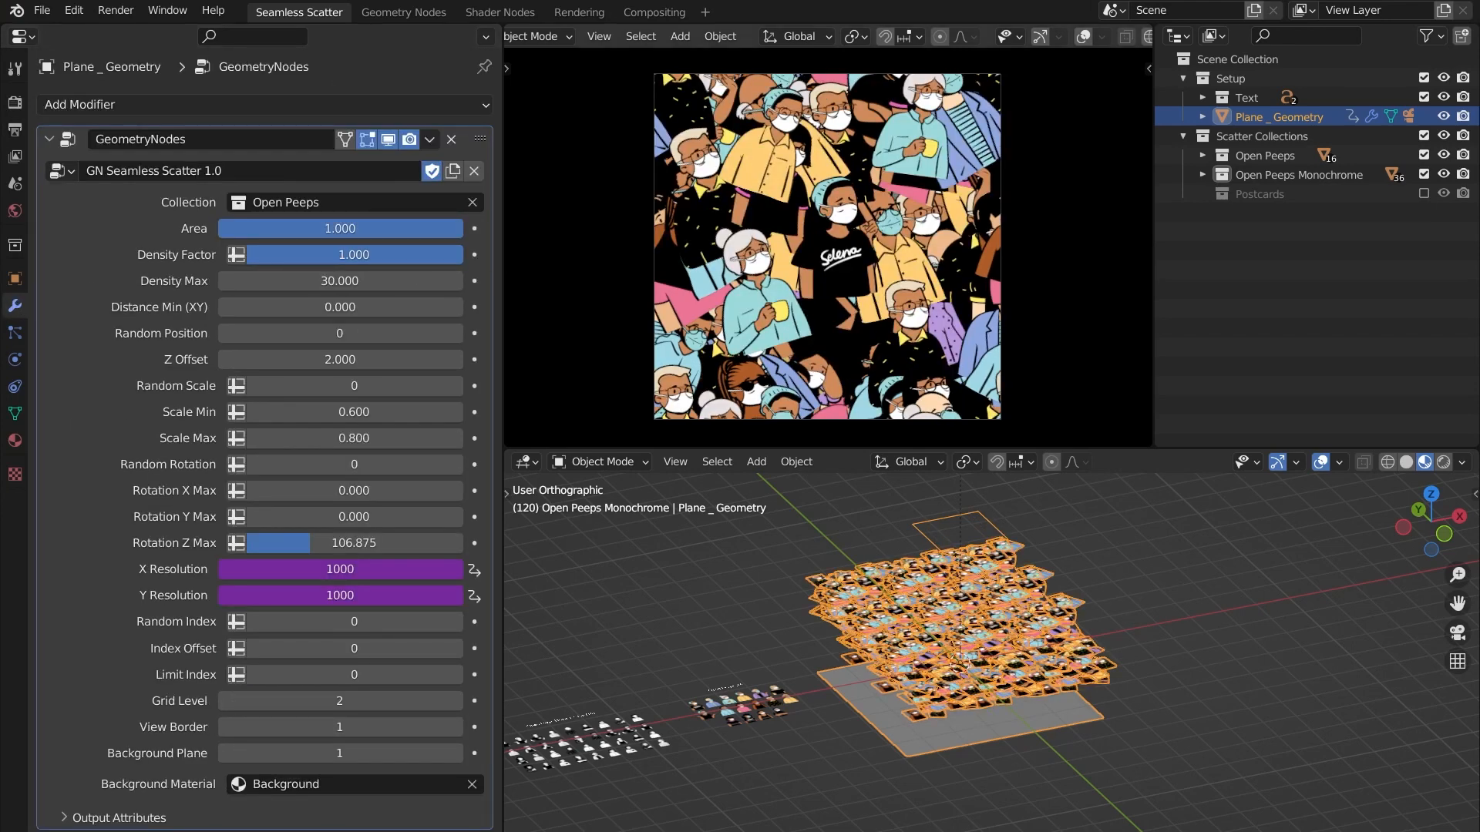